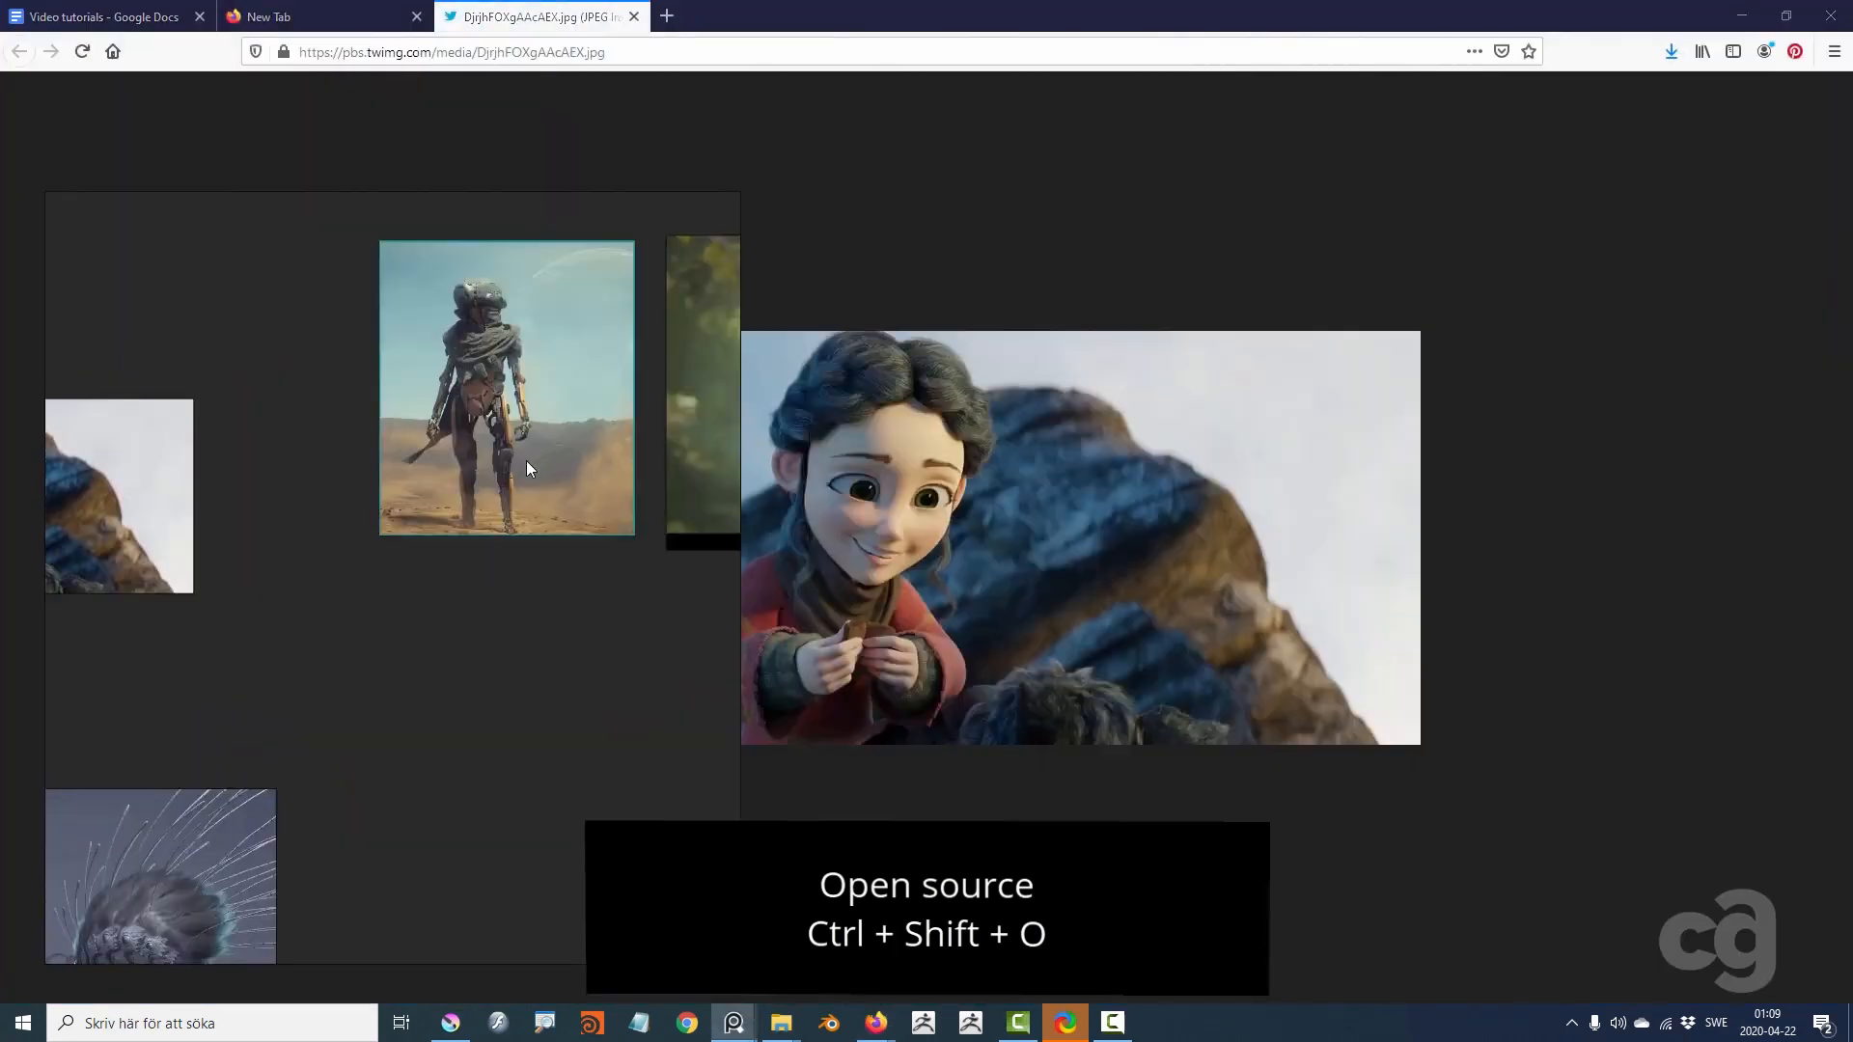
Open the selected PureRef reference image at its original web source in the browser
key("alt+t")
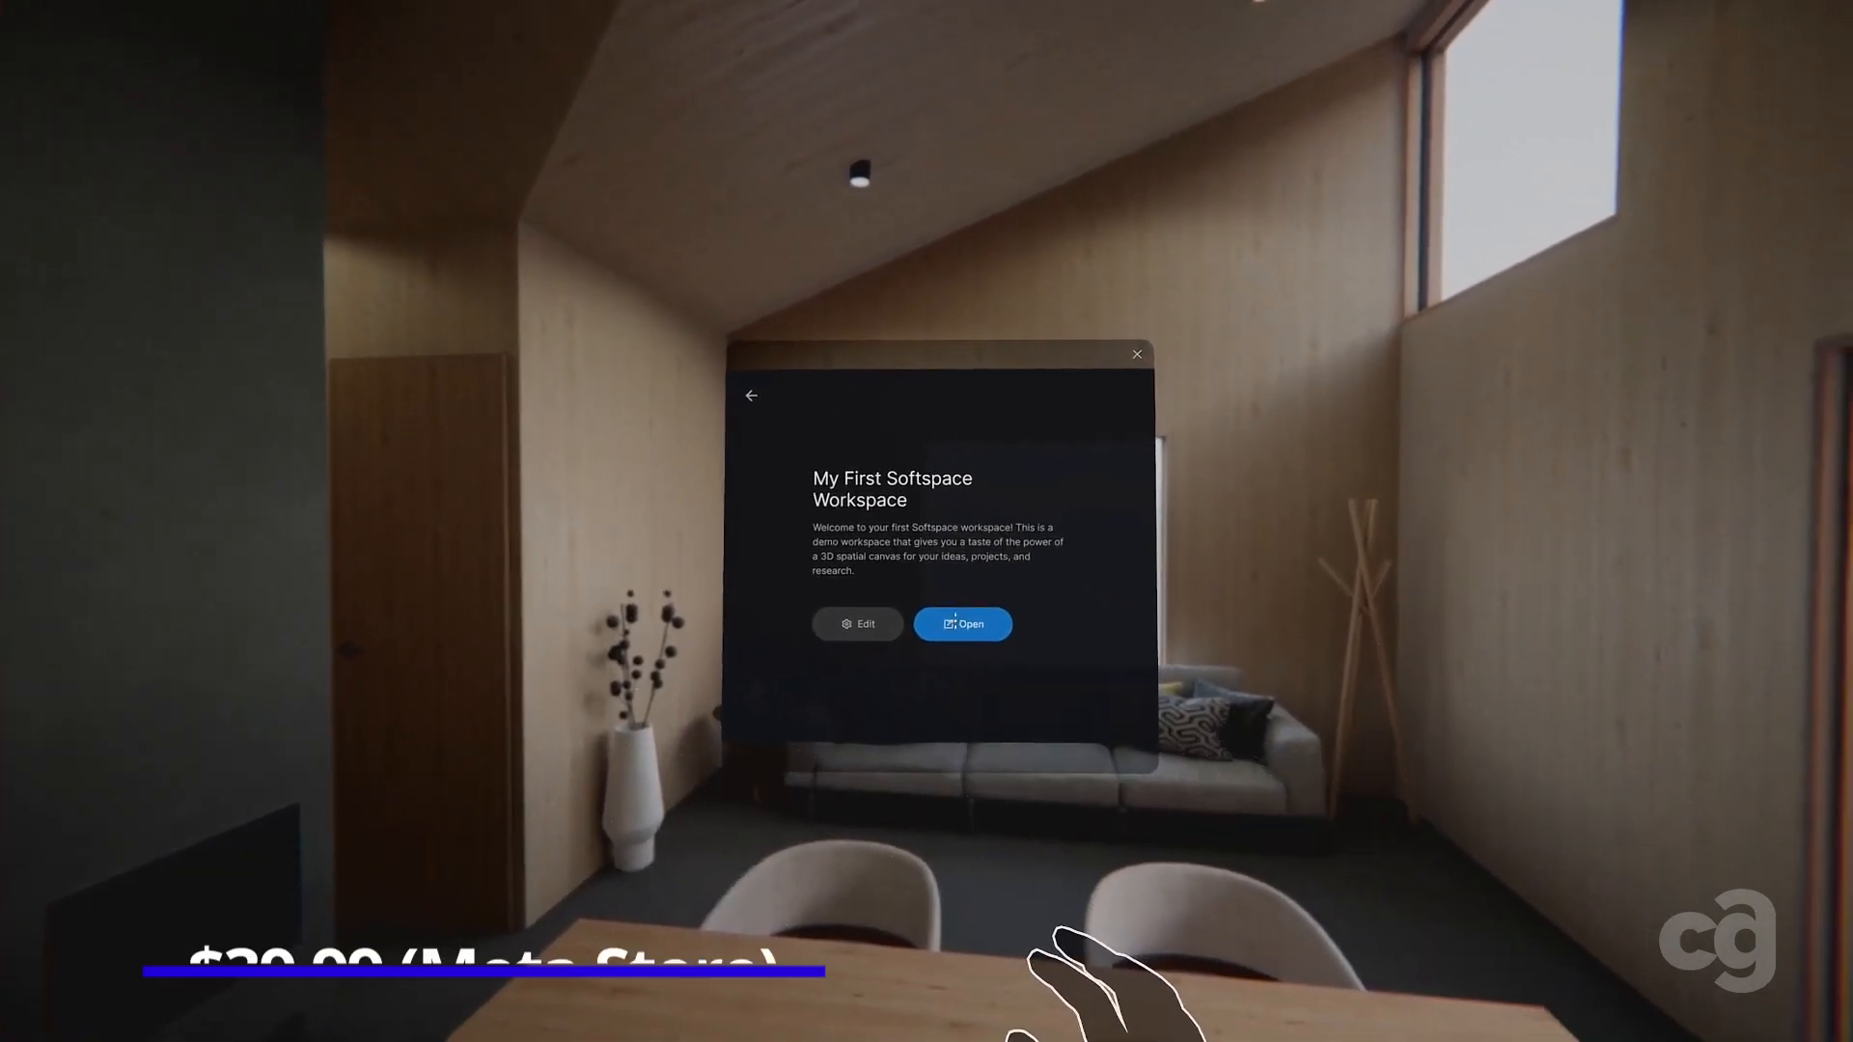
Open the My First Softspace Workspace demo from its card
left_click(962, 624)
type("What is ")
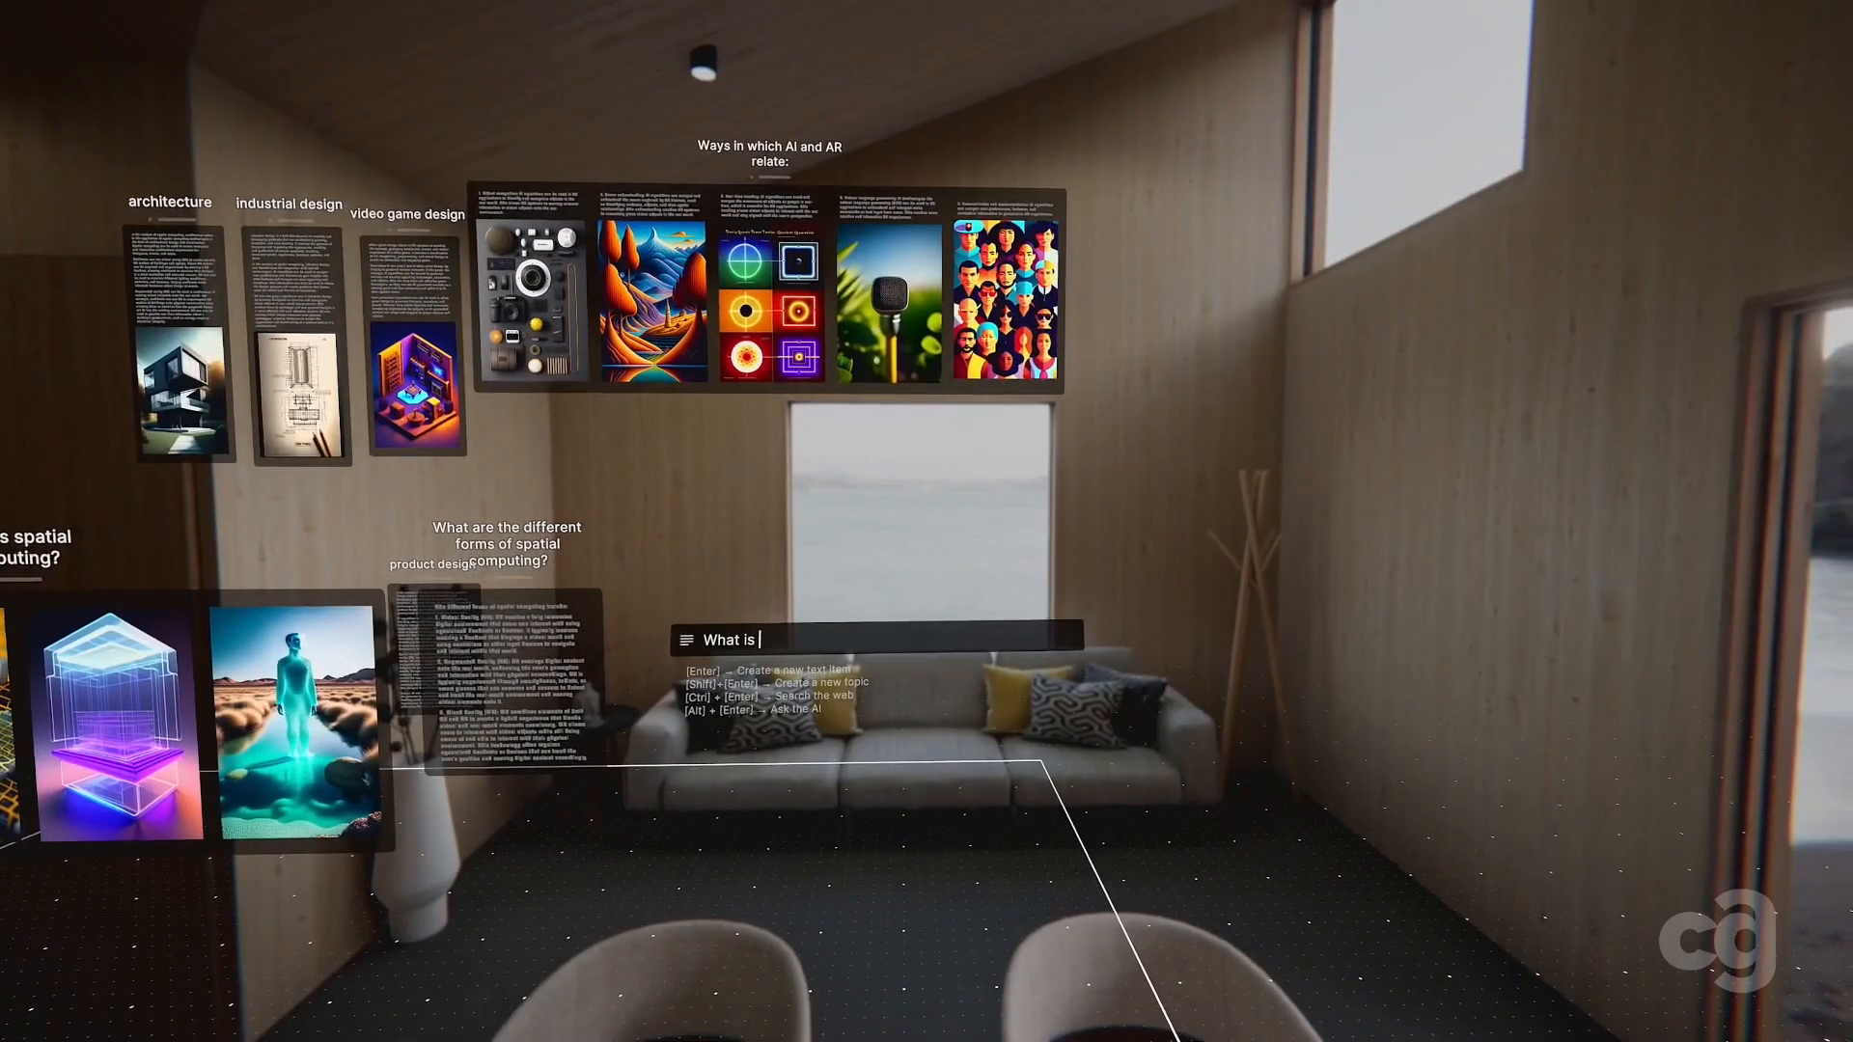
Ask the AI a question to create a 'What is generative AI?' topic node with its explanation
type("spatial me")
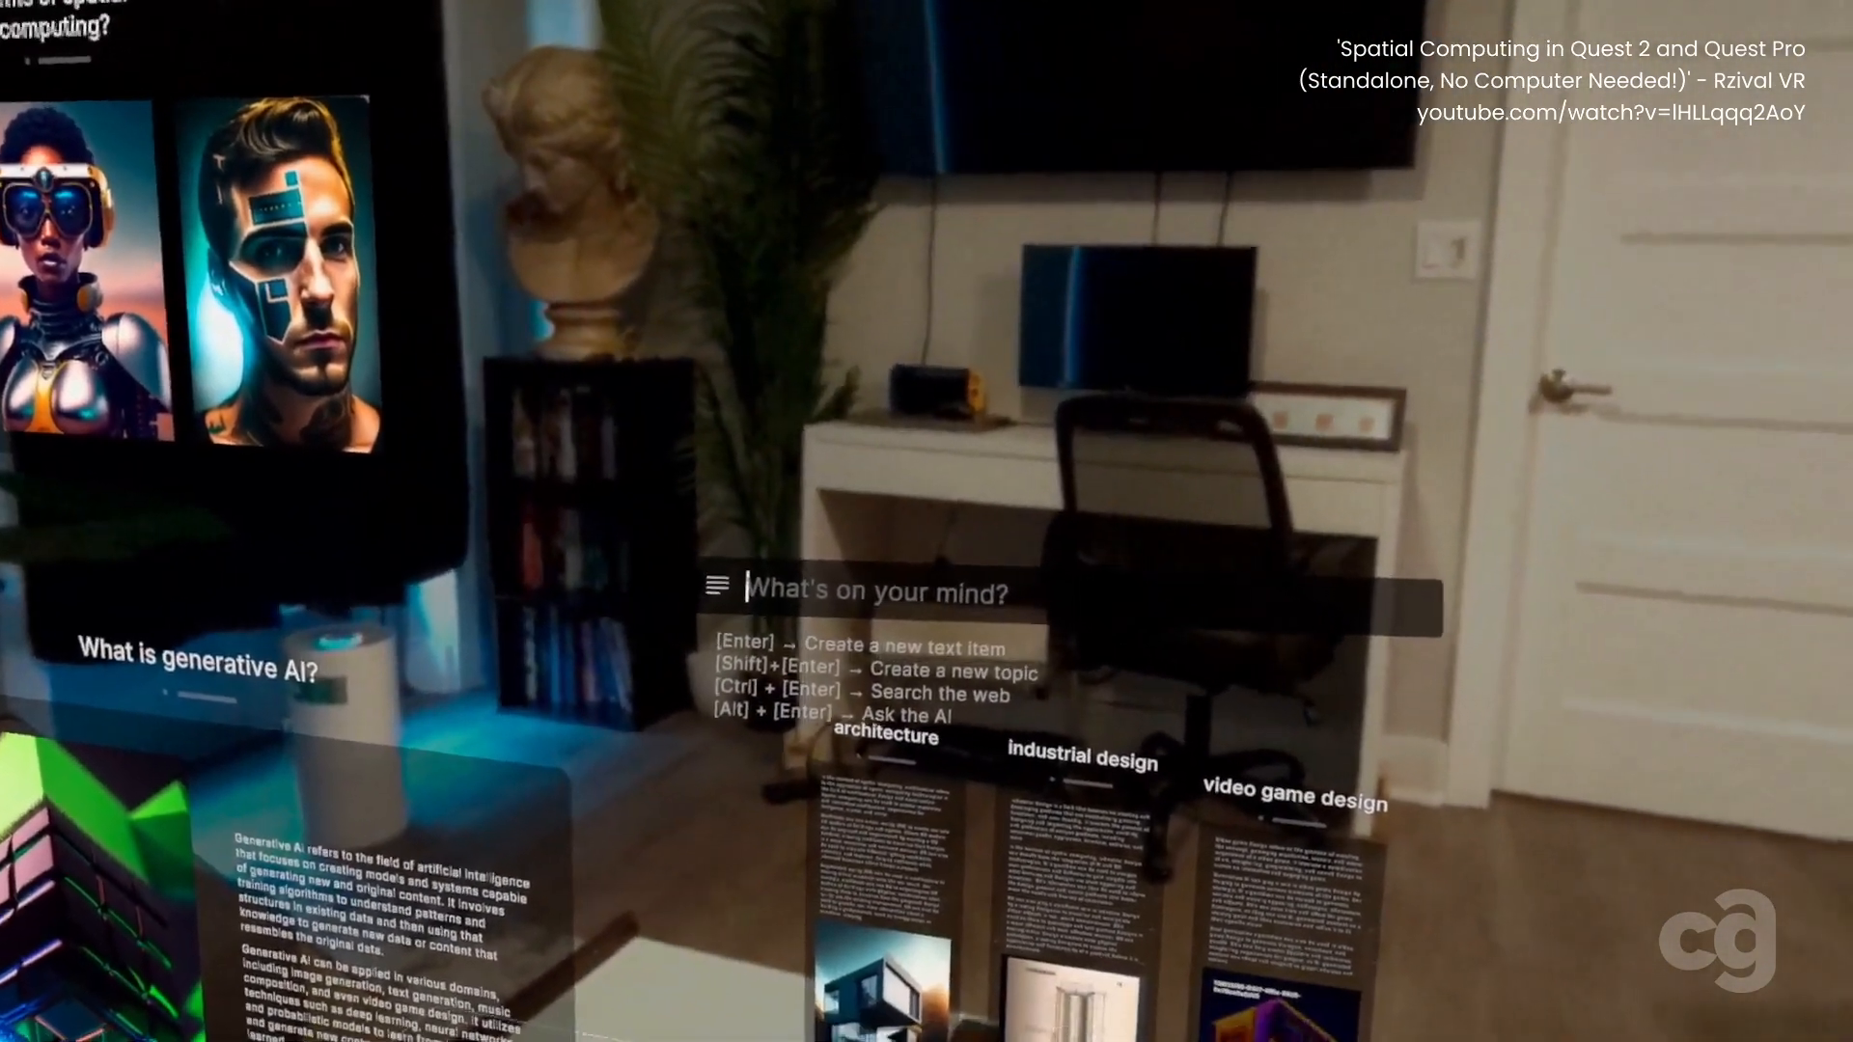
Ask 'What is the Twilight Zone?' to add an AI topic node, then start the workspace export
type("What is the Twilight")
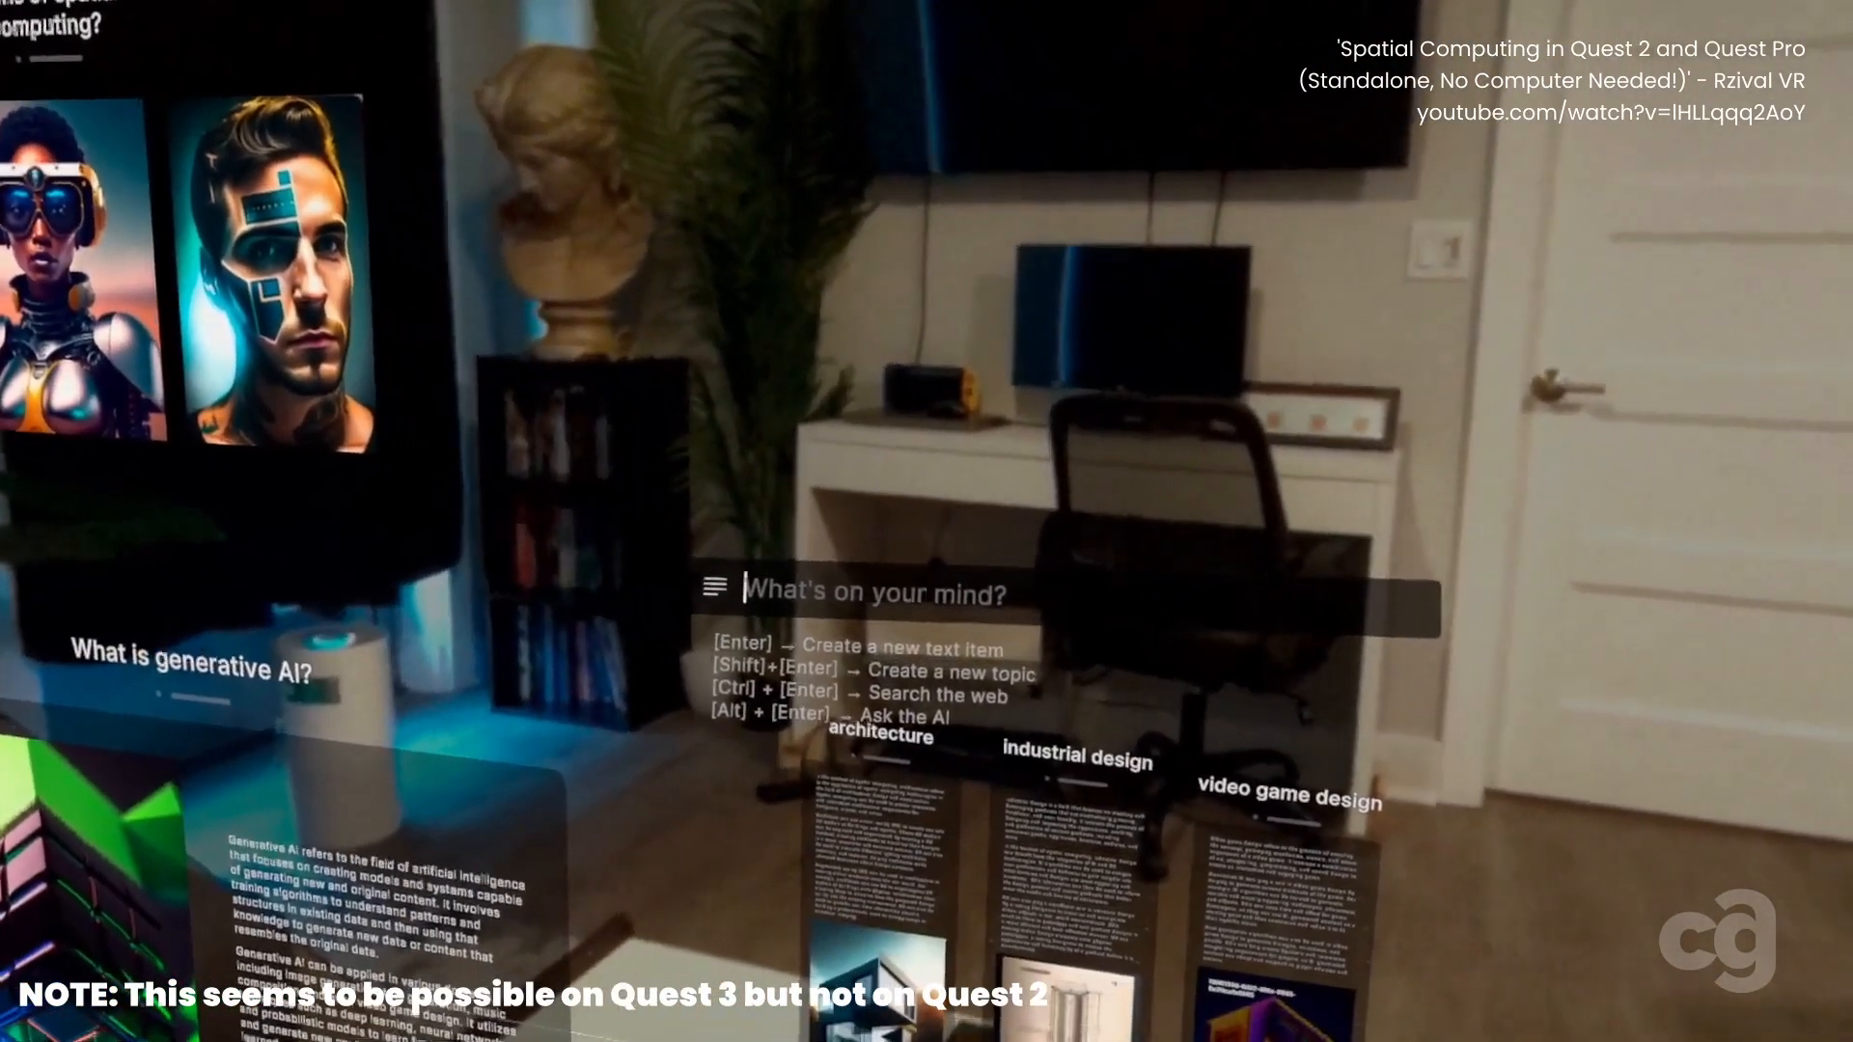
type("What is the Twilight")
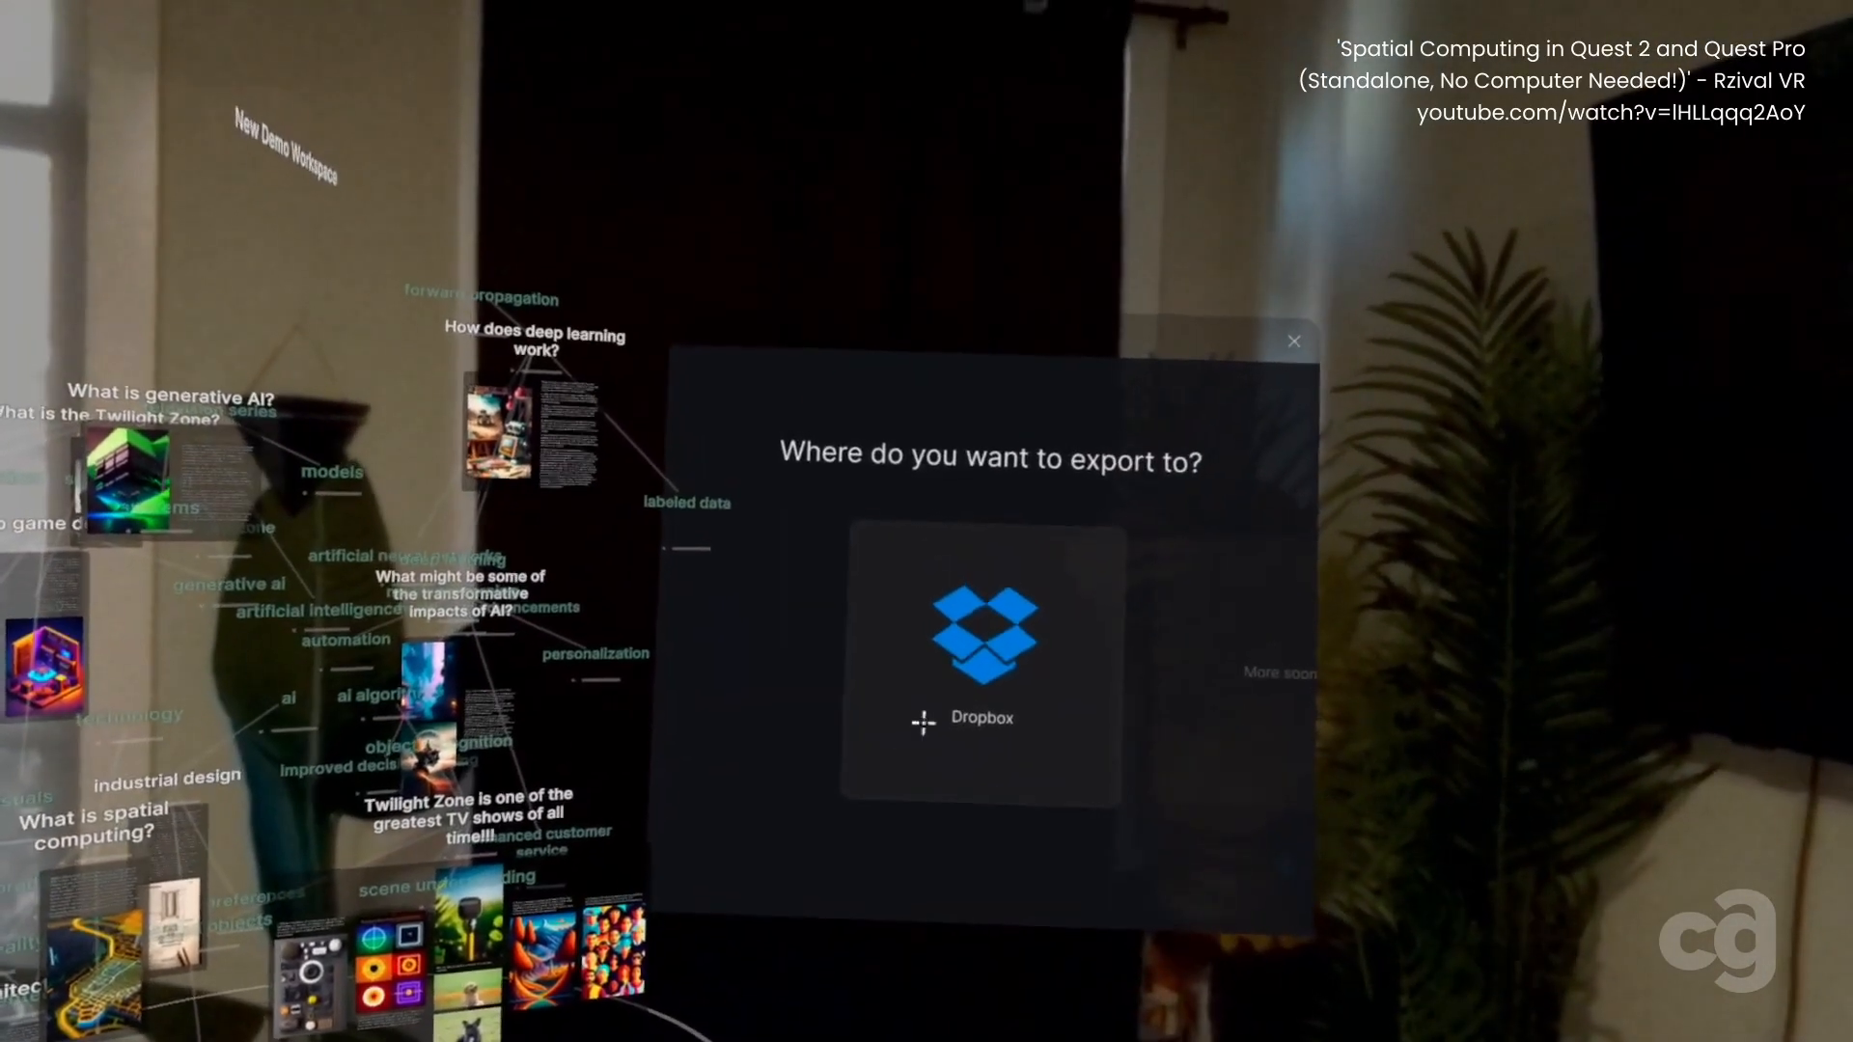
Choose Dropbox and export the workspace into its Softspace folder
left_click(980, 662)
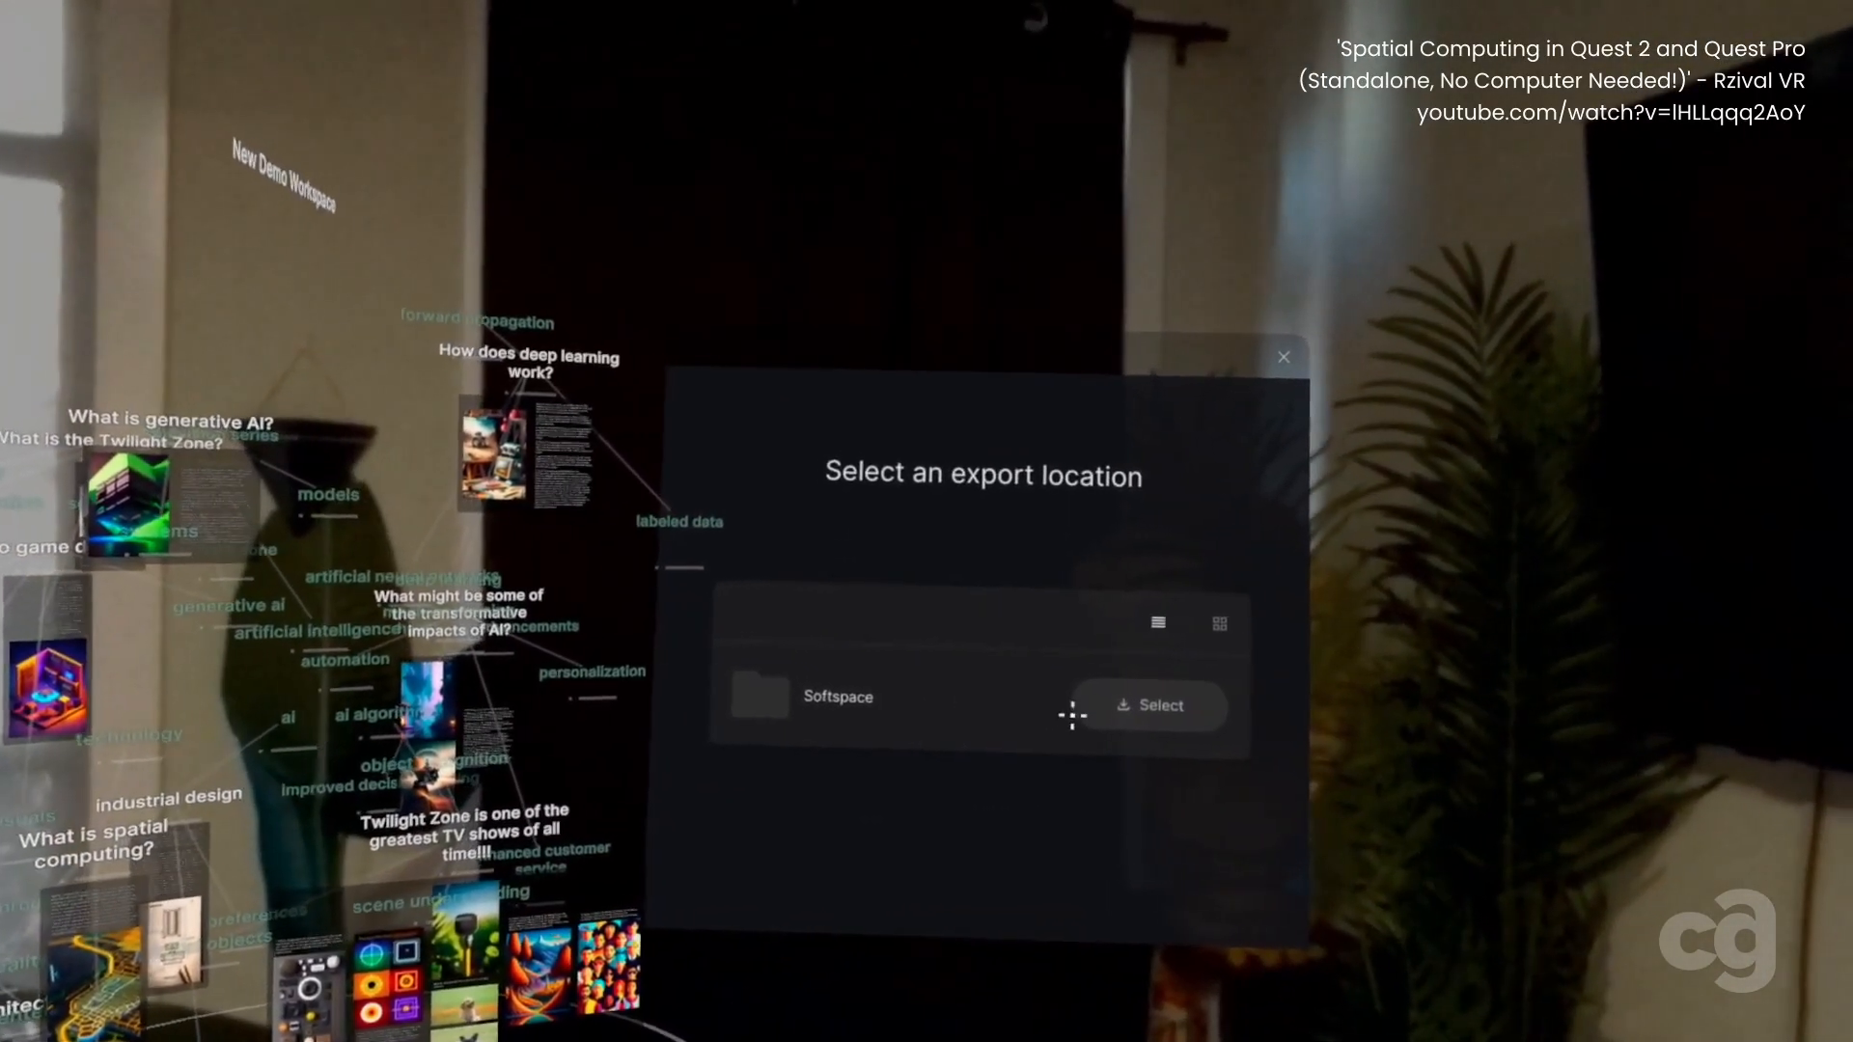
left_click(1146, 705)
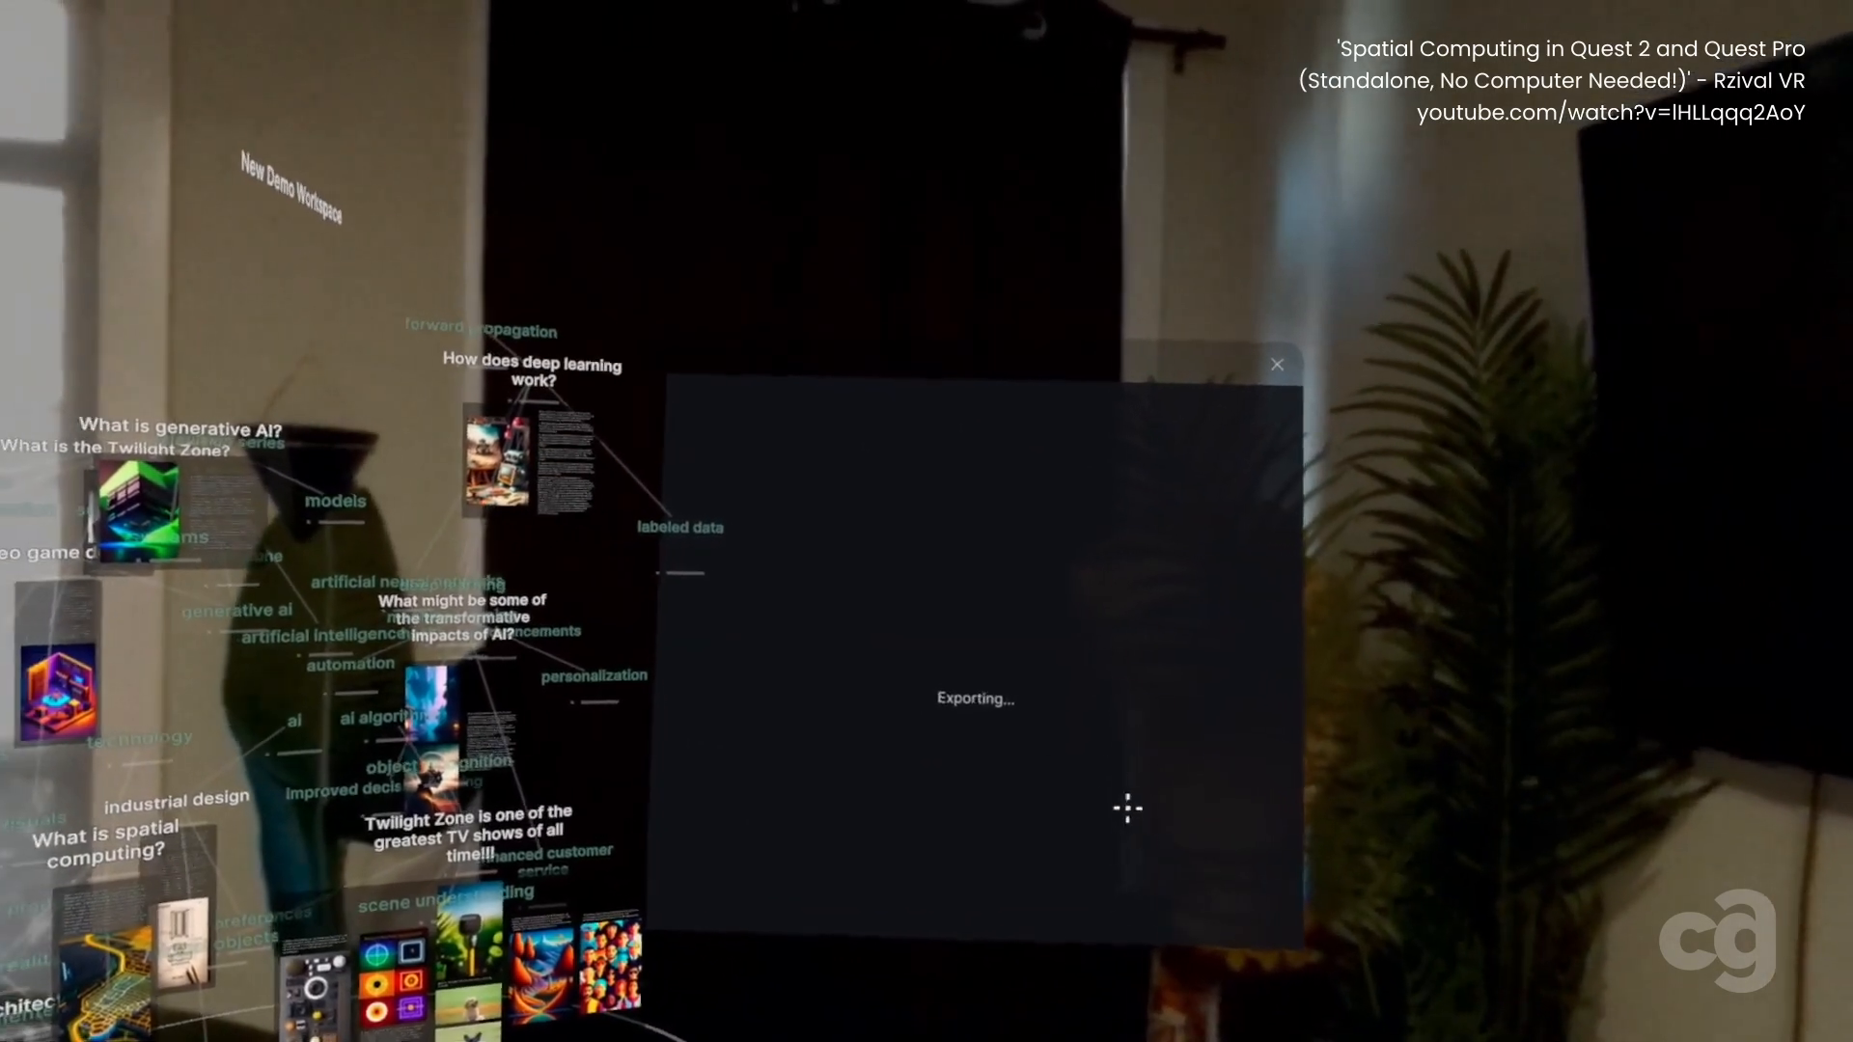